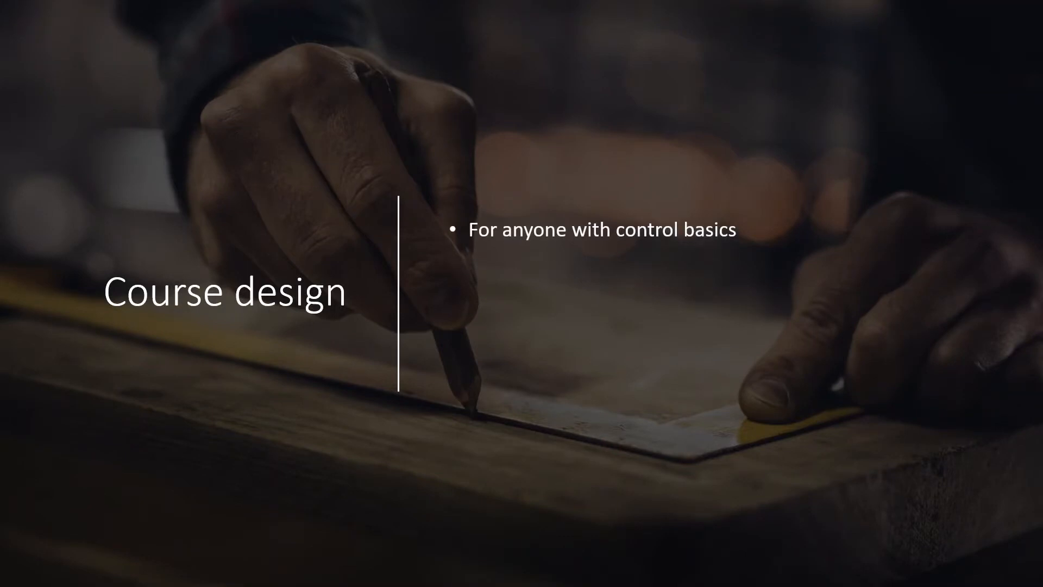
type("Intuitive learning of System simulation")
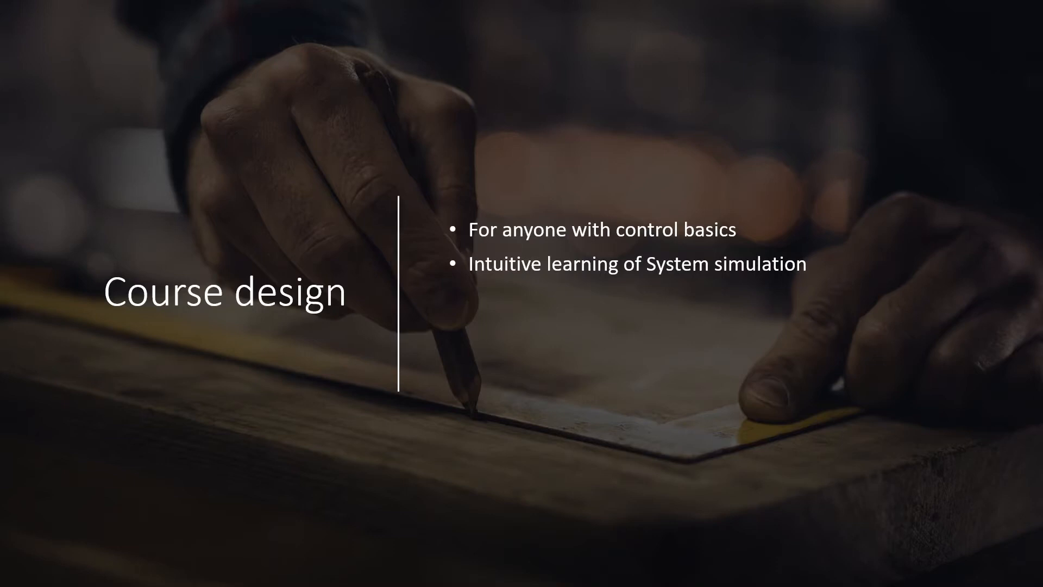
type("Free simulation tool – Alternative for commercial softwares")
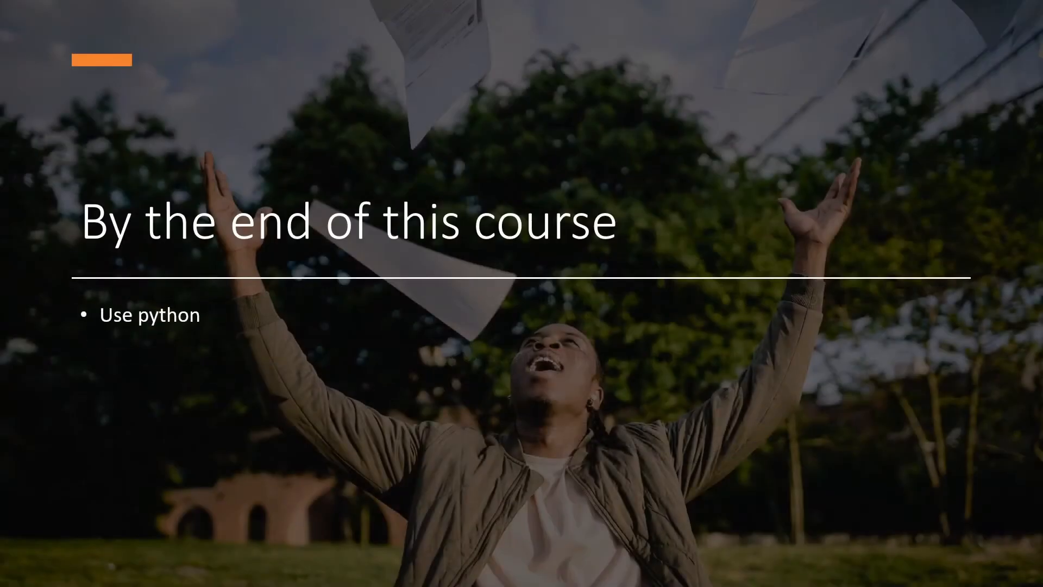
type("To model and simulate your system")
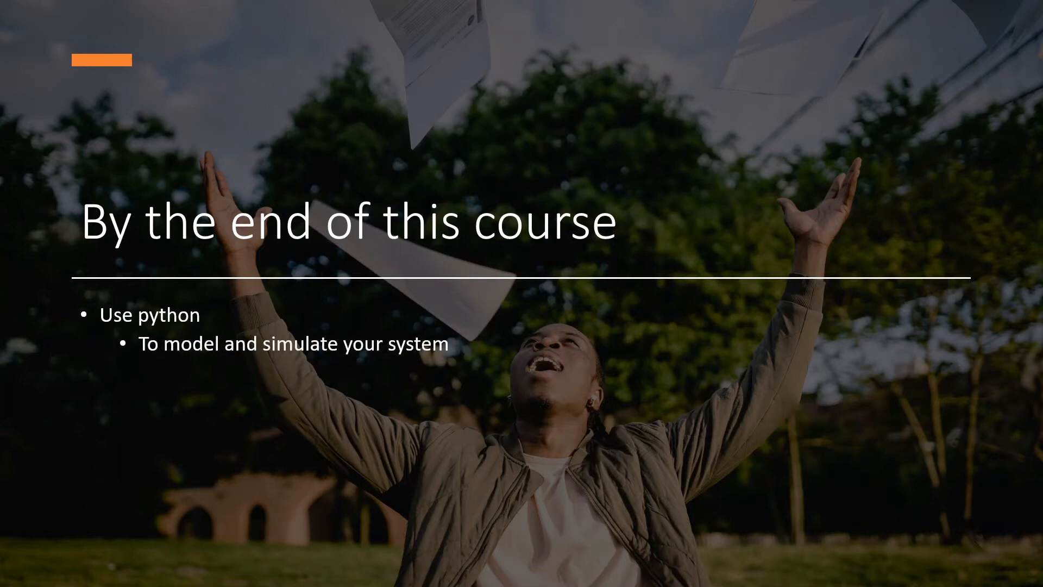
type("Apply and tune your control strategy")
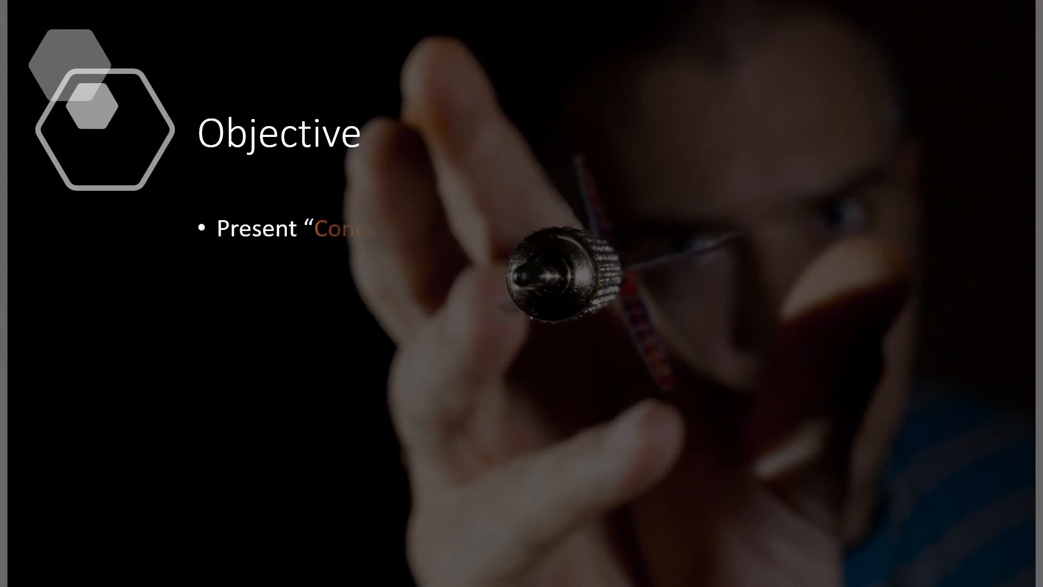
type("Concepts\" Simple and straight forward")
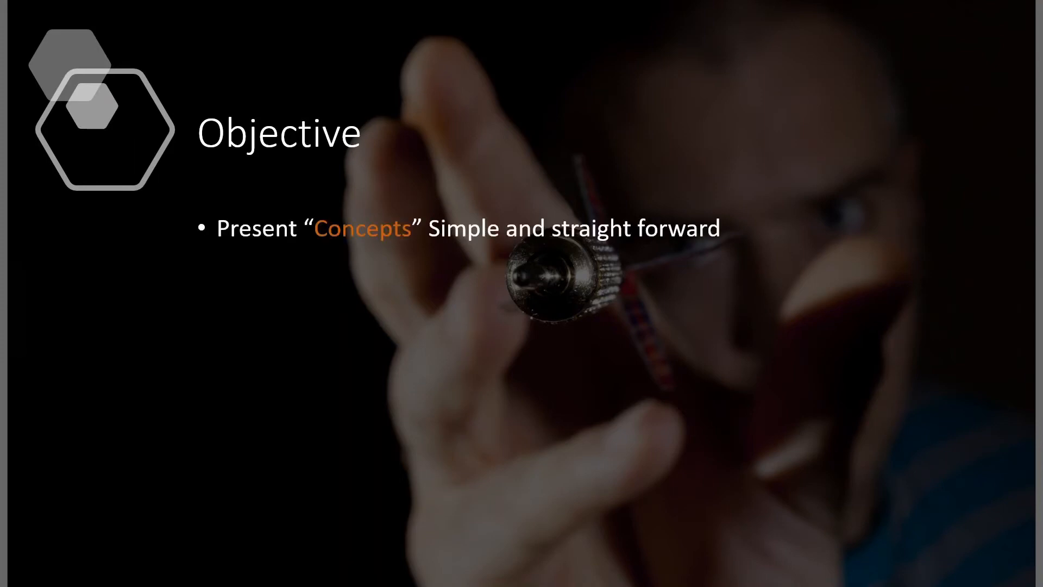